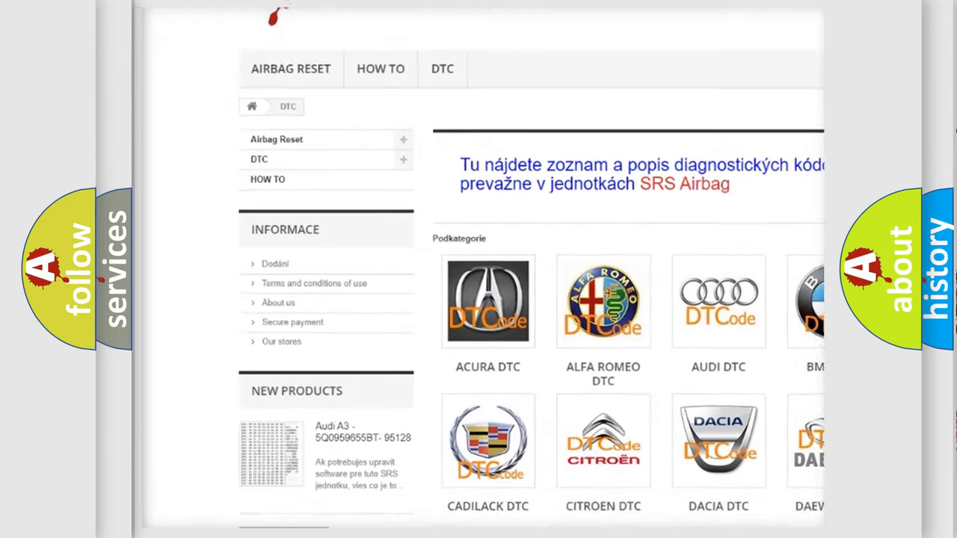
# Scroll the airbagreset.sk DTC page past the car-brand tiles to the code list.
pyautogui.scroll(-3)
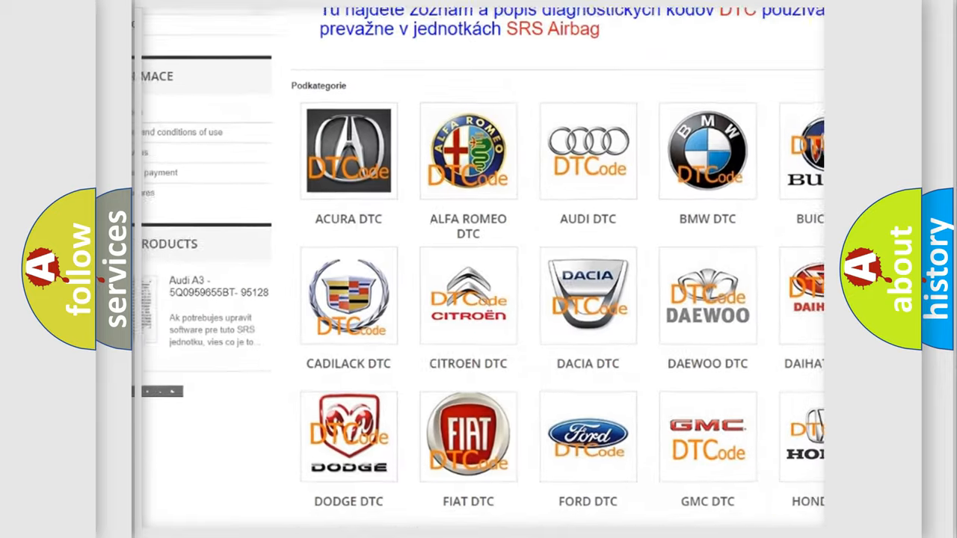
pyautogui.scroll(-3)
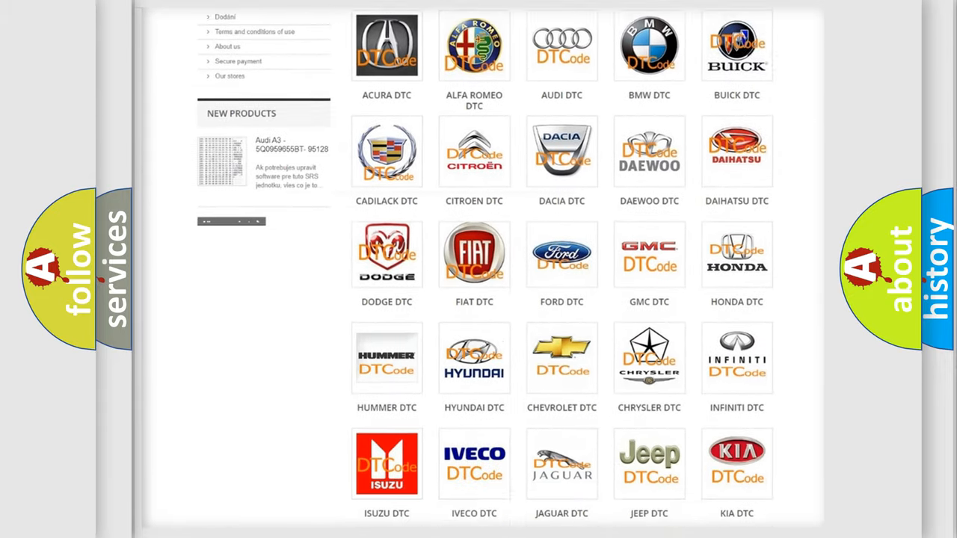
pyautogui.scroll(-3)
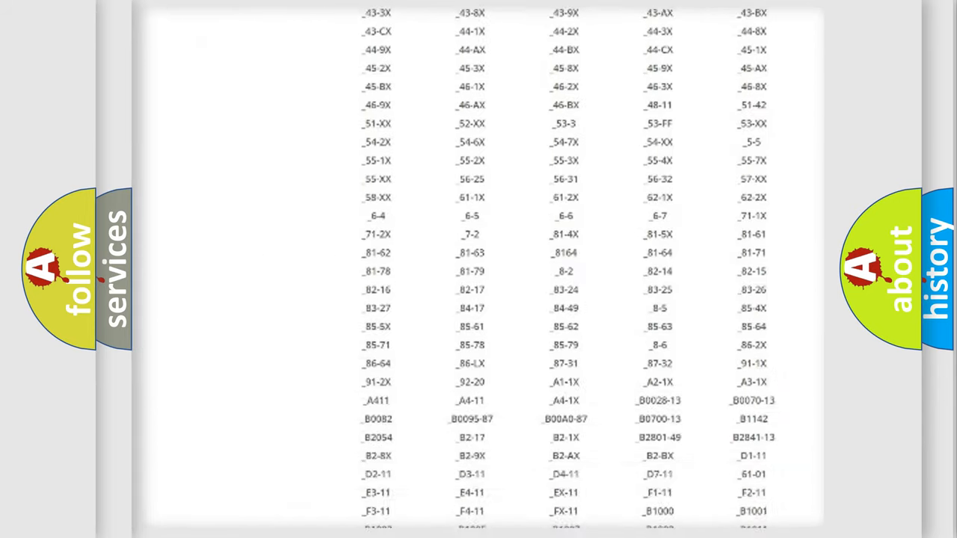
pyautogui.scroll(-3)
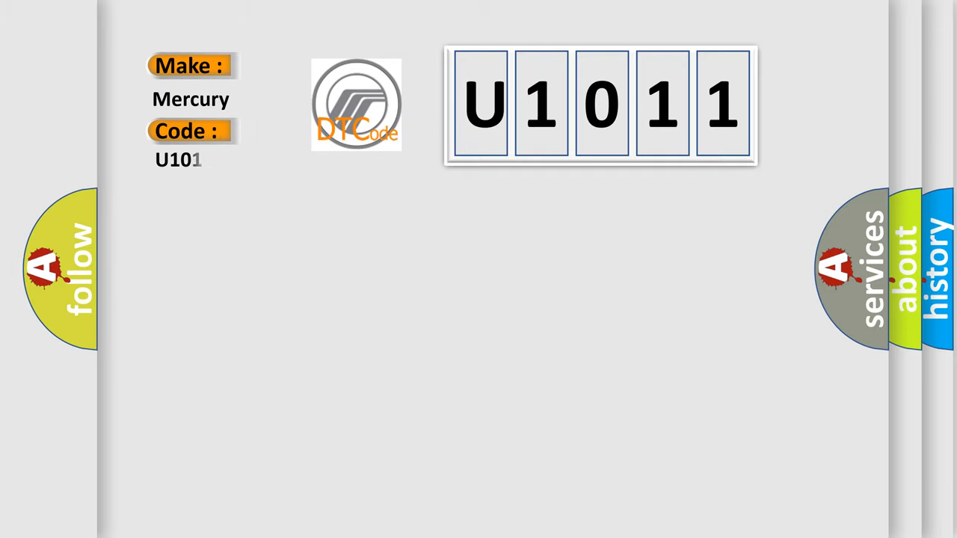
# Complete the code as U1011 and show the Damaged Headlamp Control Module (HCM) cause.
pyautogui.write('1')
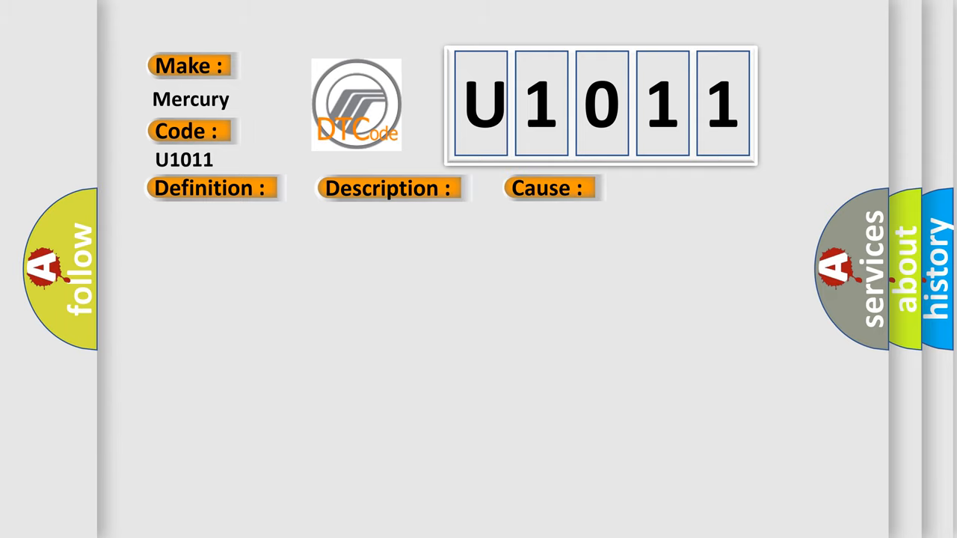
pyautogui.click(210, 188)
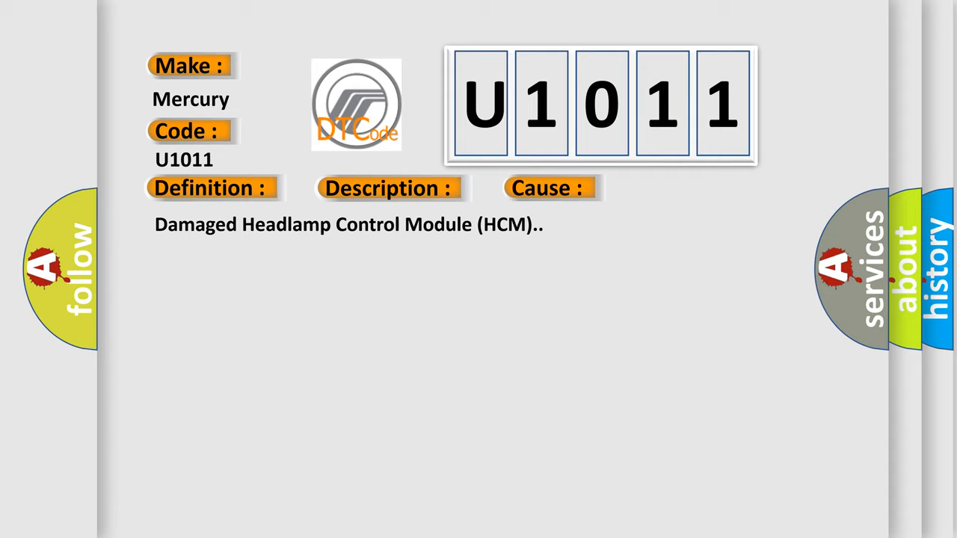